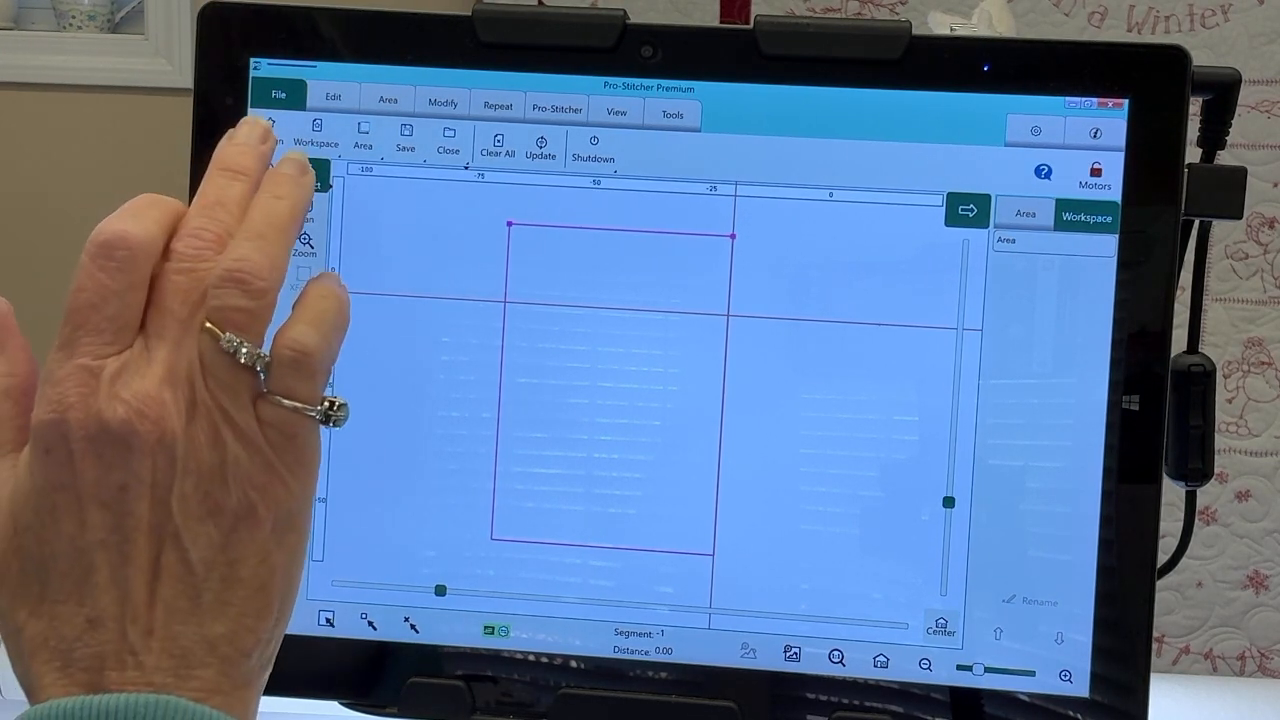
Step: Load the Diagonal Grid design (1.82 by 1.90) over the marked quilt area
left_click(268, 132)
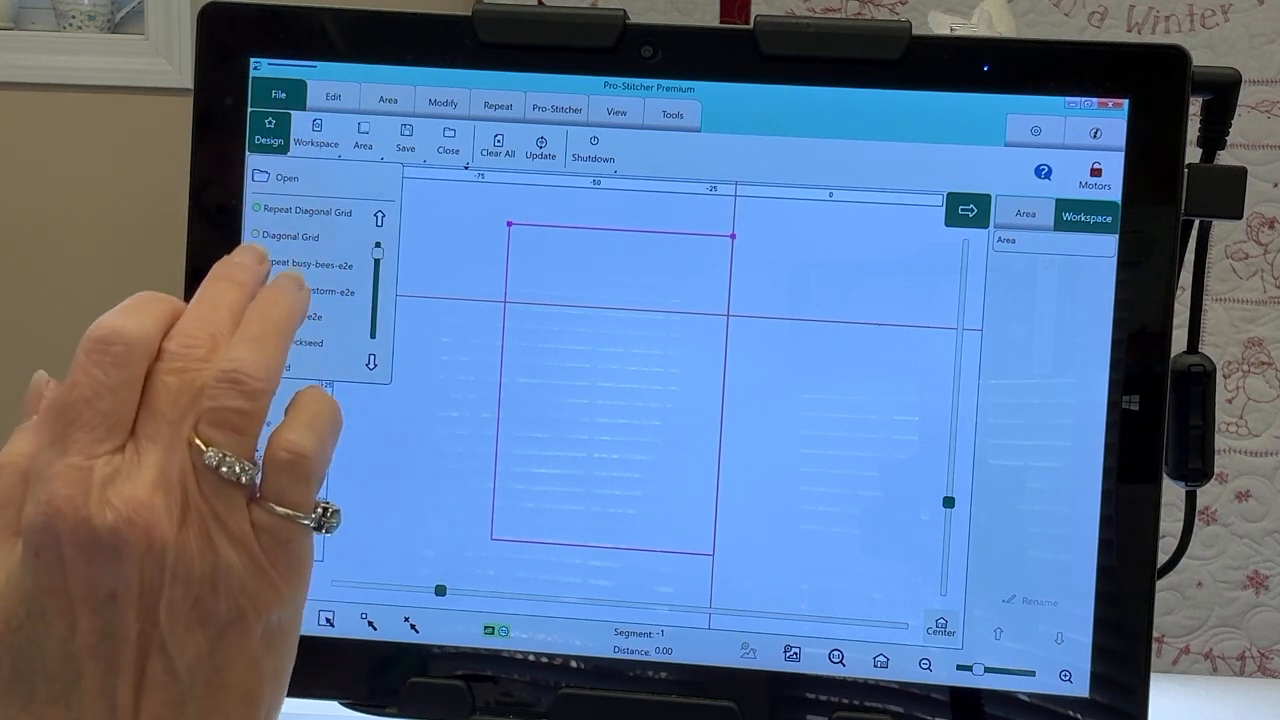
left_click(290, 236)
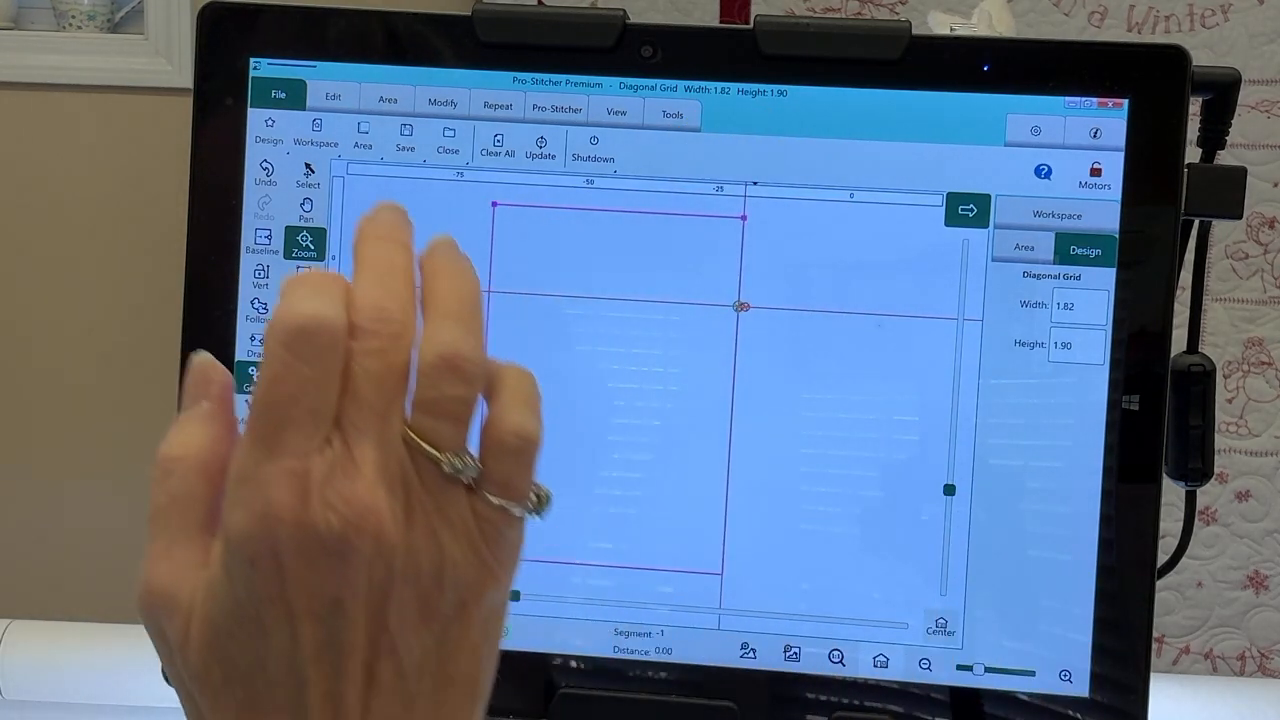
Step: Resize the Diagonal Grid to 7.00 high with proportions locked, ready to repeat
left_click(442, 104)
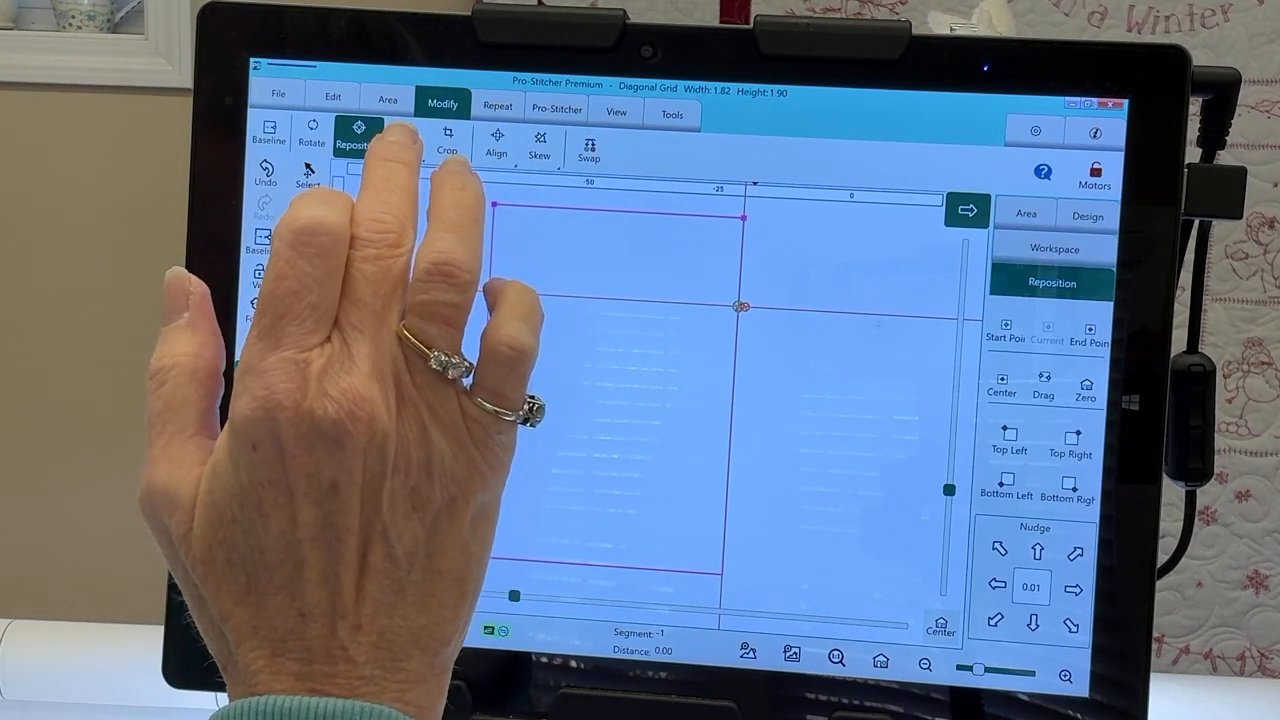
left_click(404, 140)
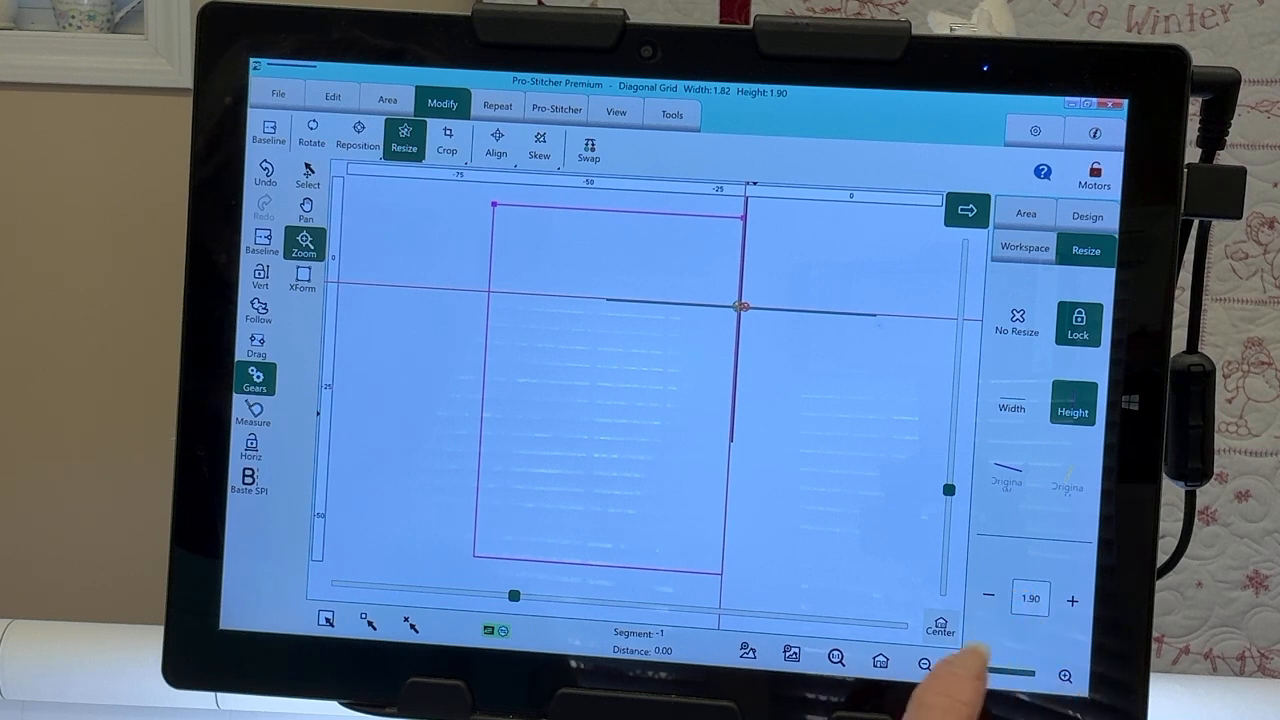
left_click(1030, 598)
type("7")
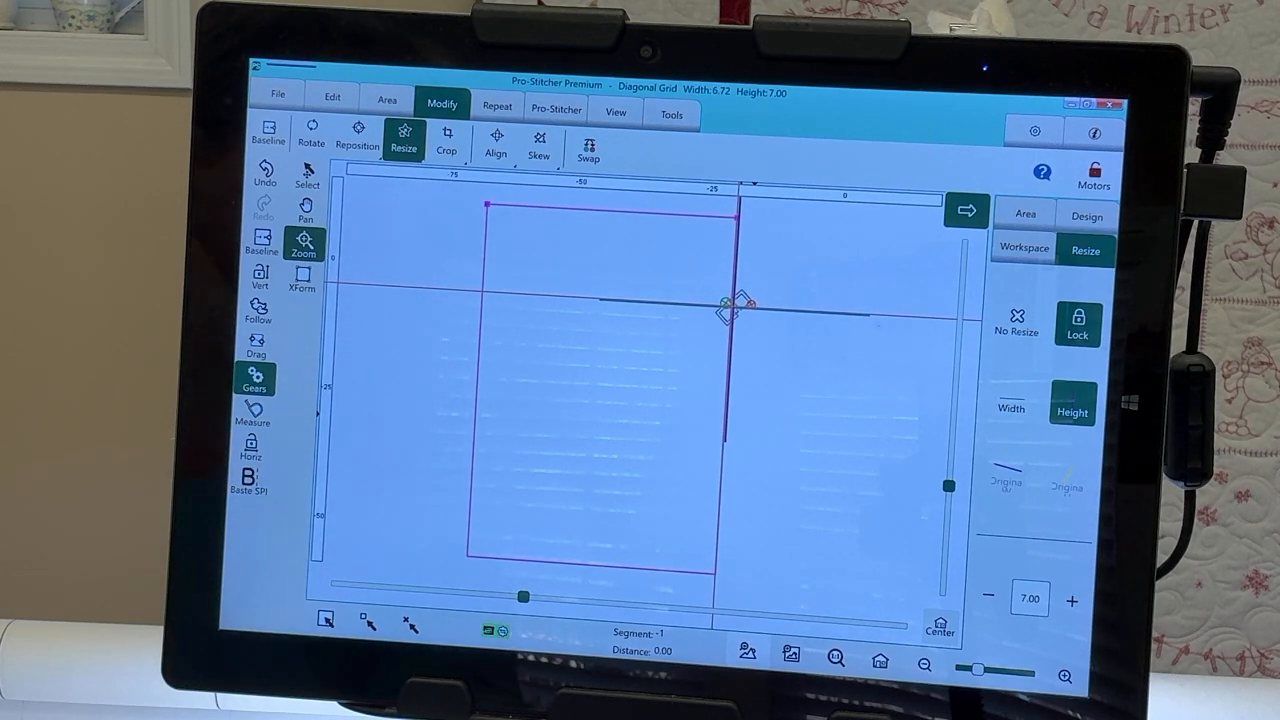
left_click(496, 108)
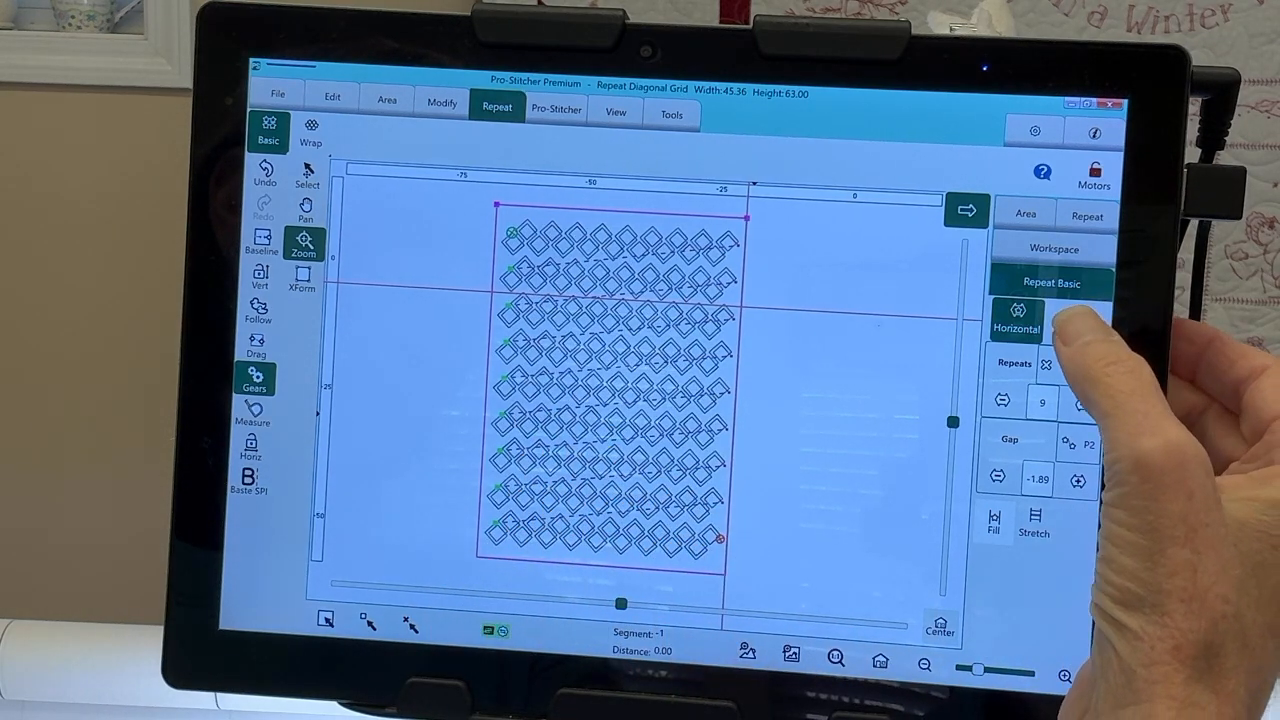
Step: Set repeats to 10 vertical and 11 horizontal, making a 55.02 by 78.76 grid
left_click(1078, 316)
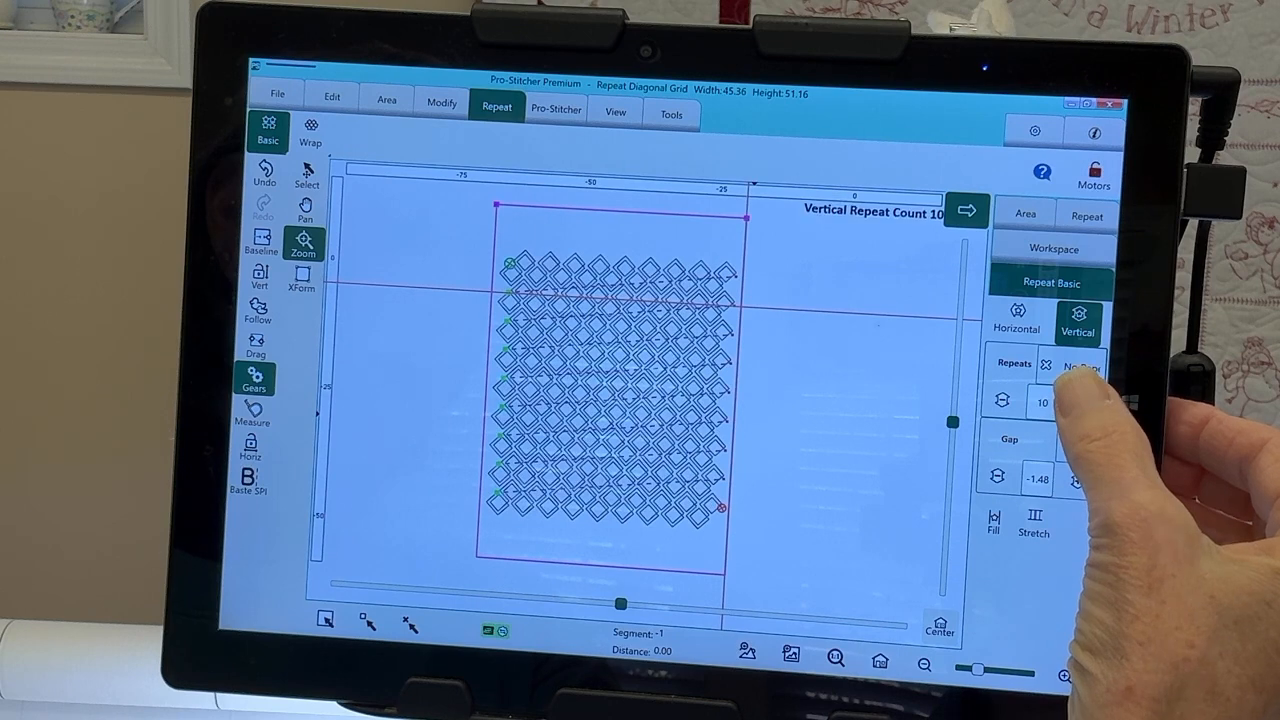
left_click(1082, 402)
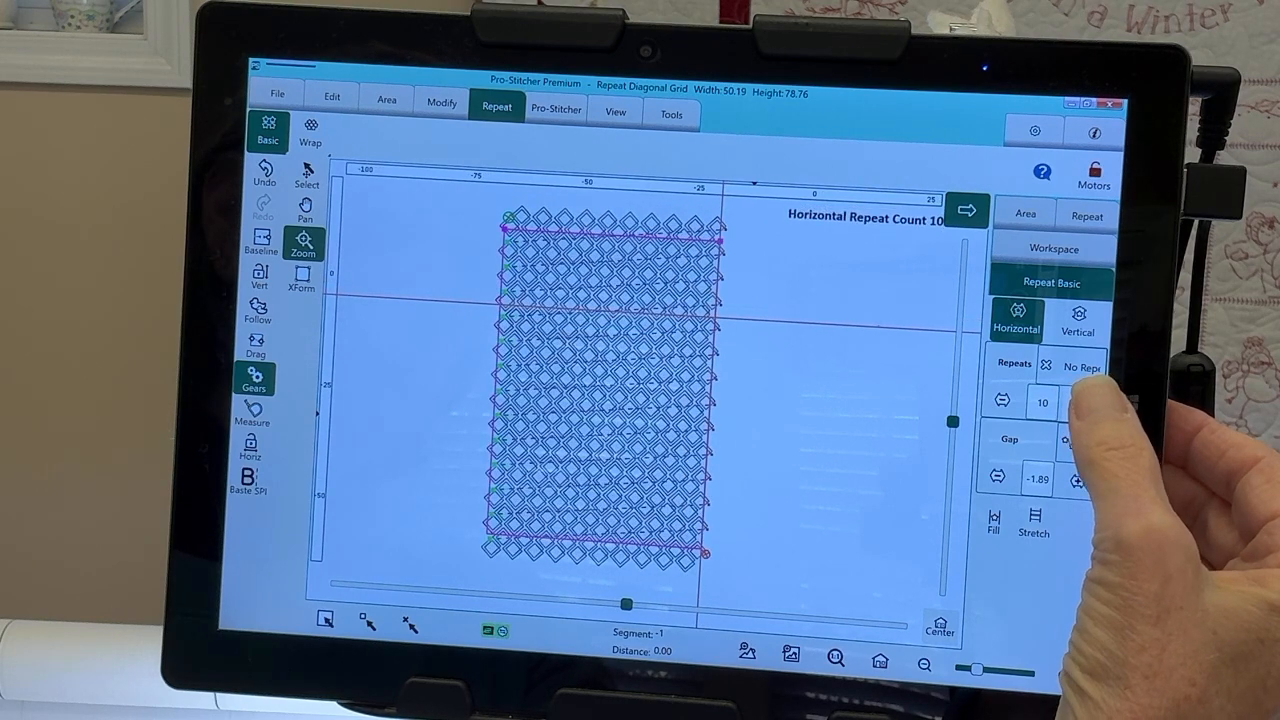
left_click(1078, 404)
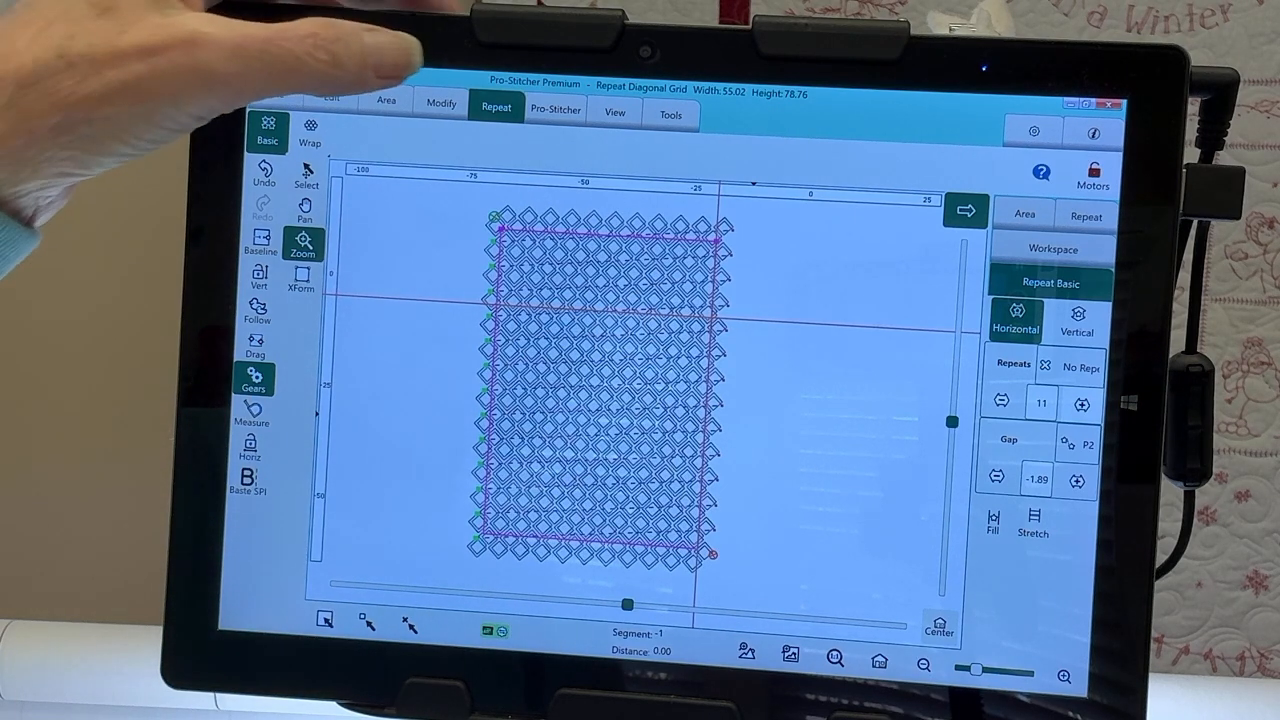
left_click(440, 106)
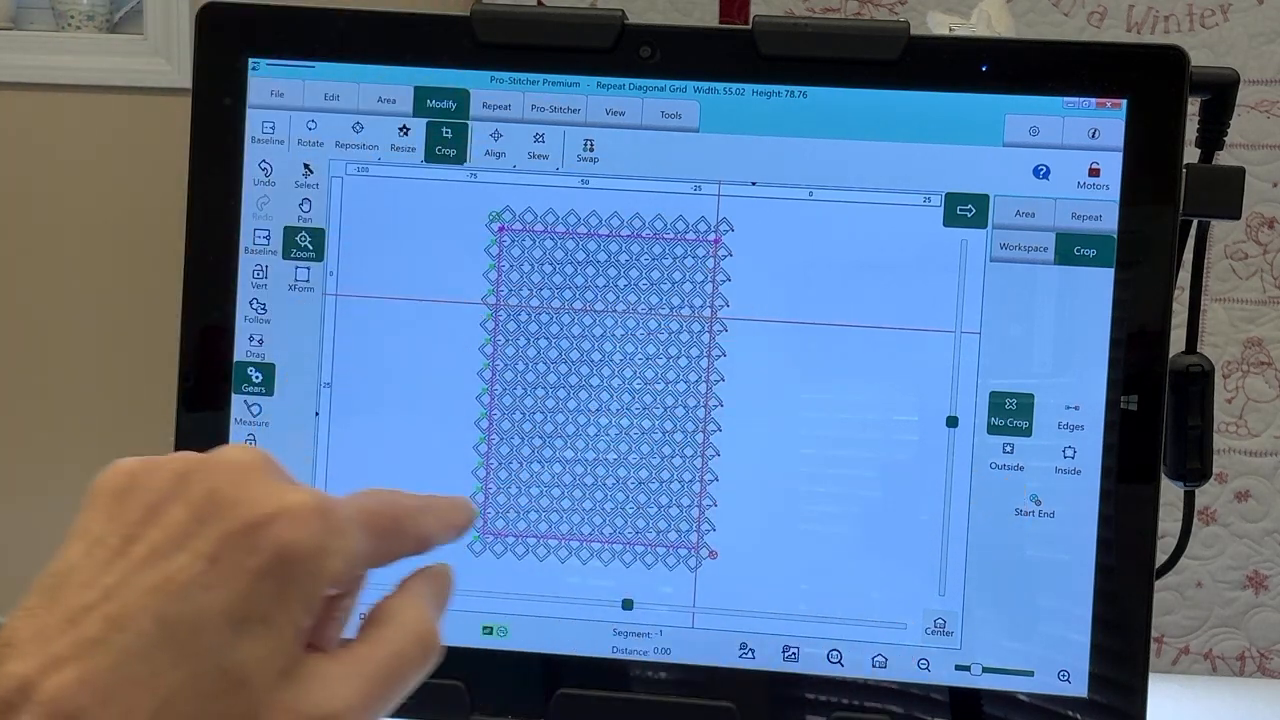
Step: Crop the repeated grid along the quilt area edges, removing stitching outside
left_click(1006, 456)
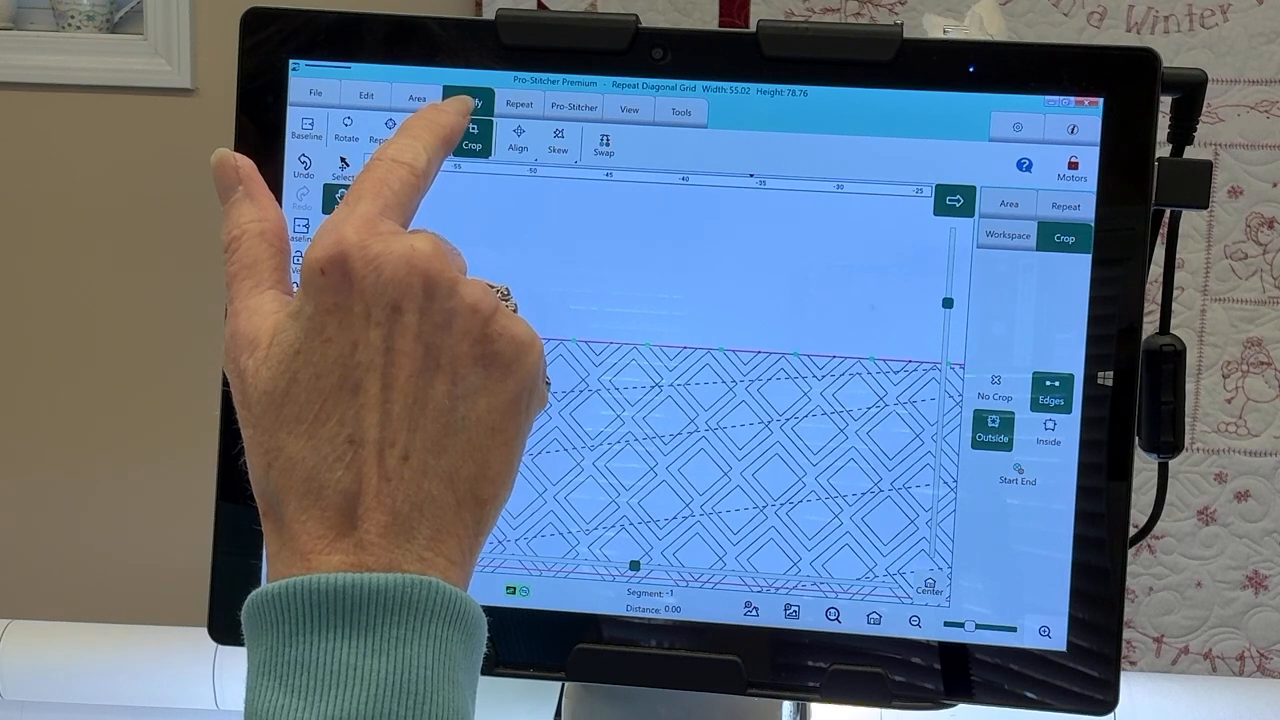
left_click(468, 100)
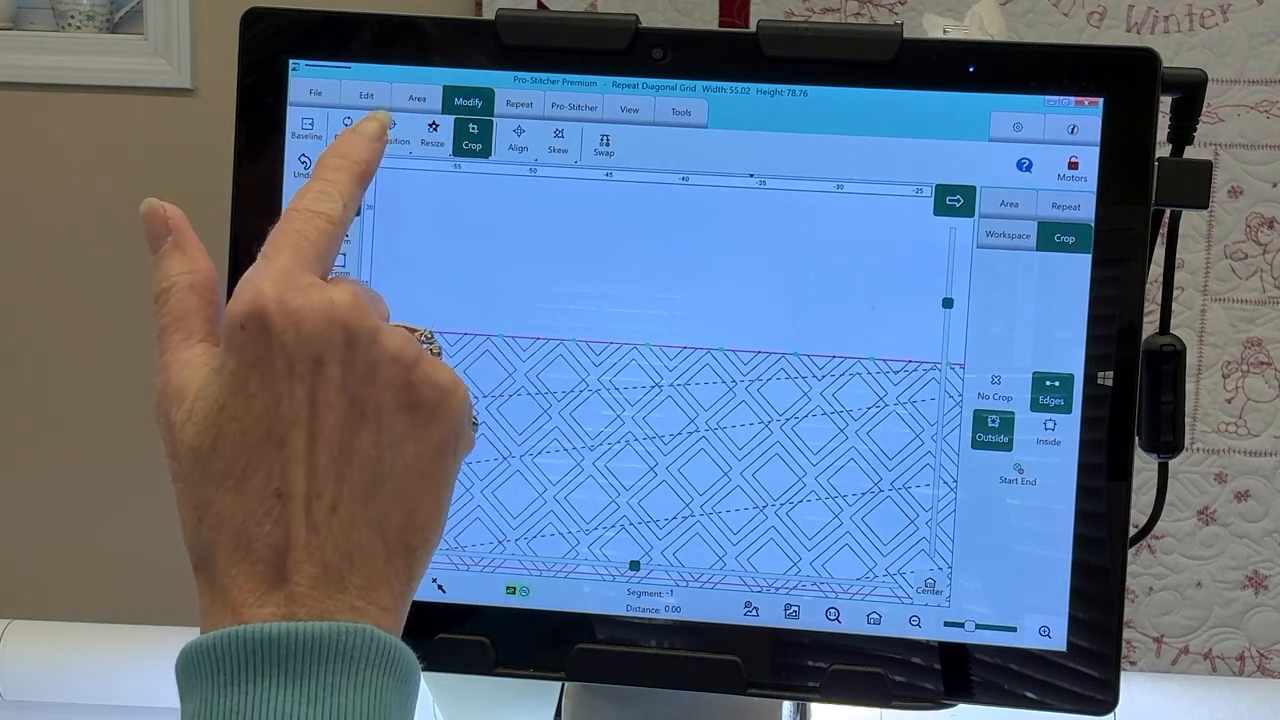
left_click(388, 136)
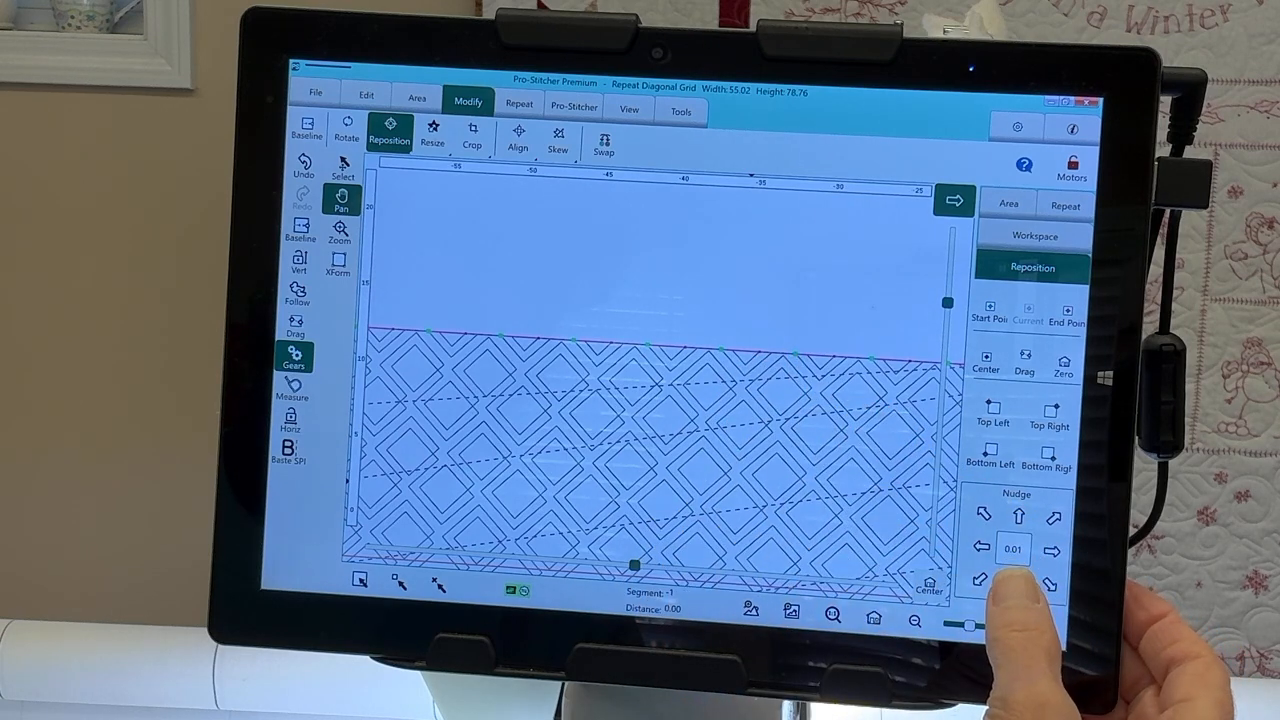
left_click(980, 580)
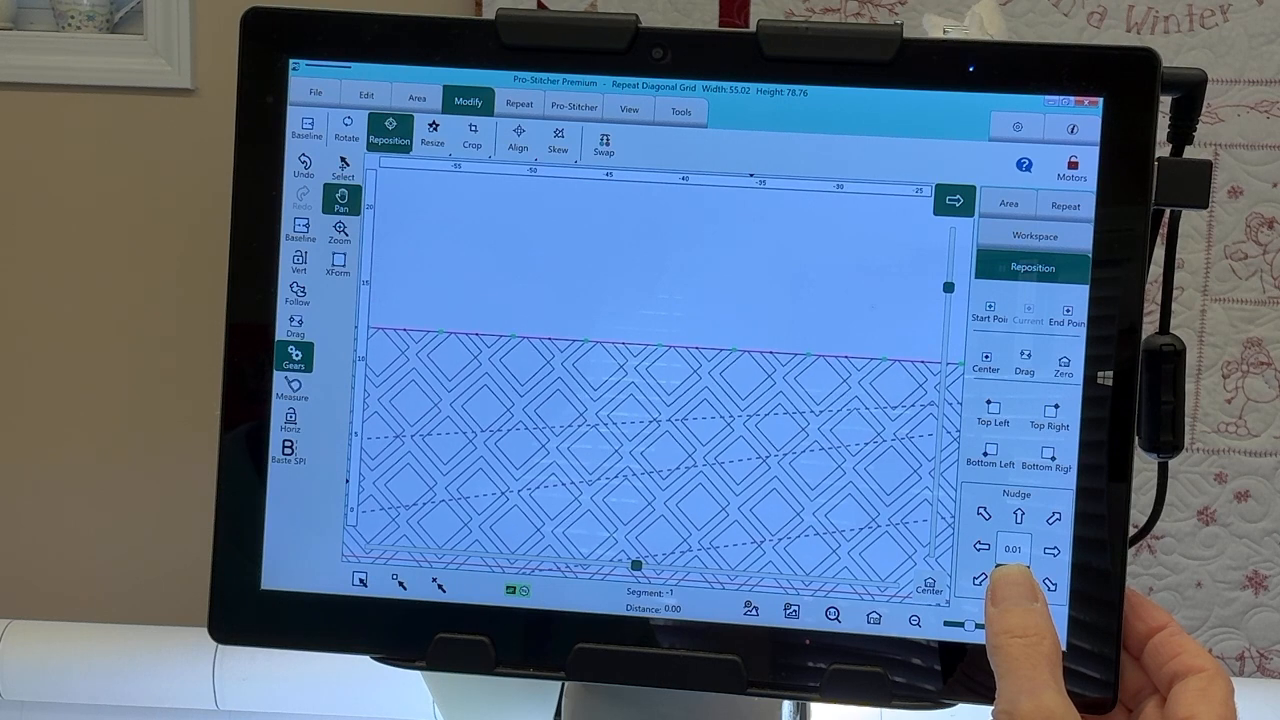
left_click(1016, 584)
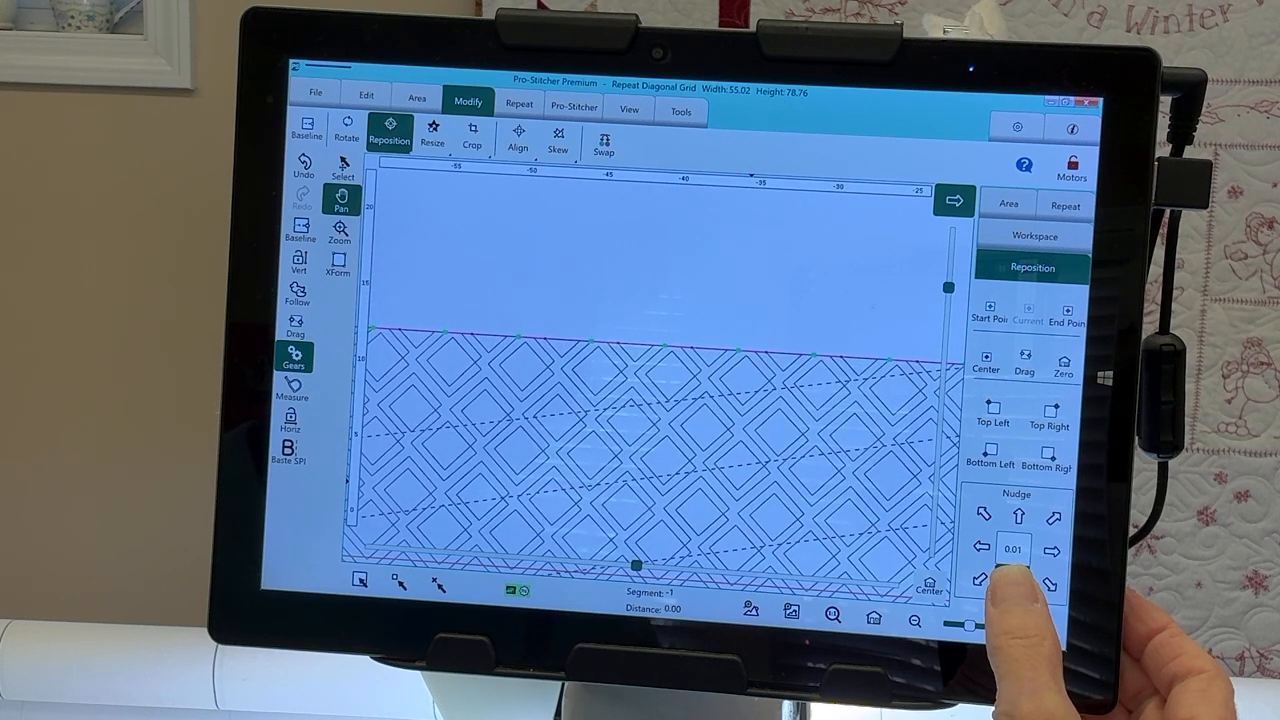
left_click(1016, 580)
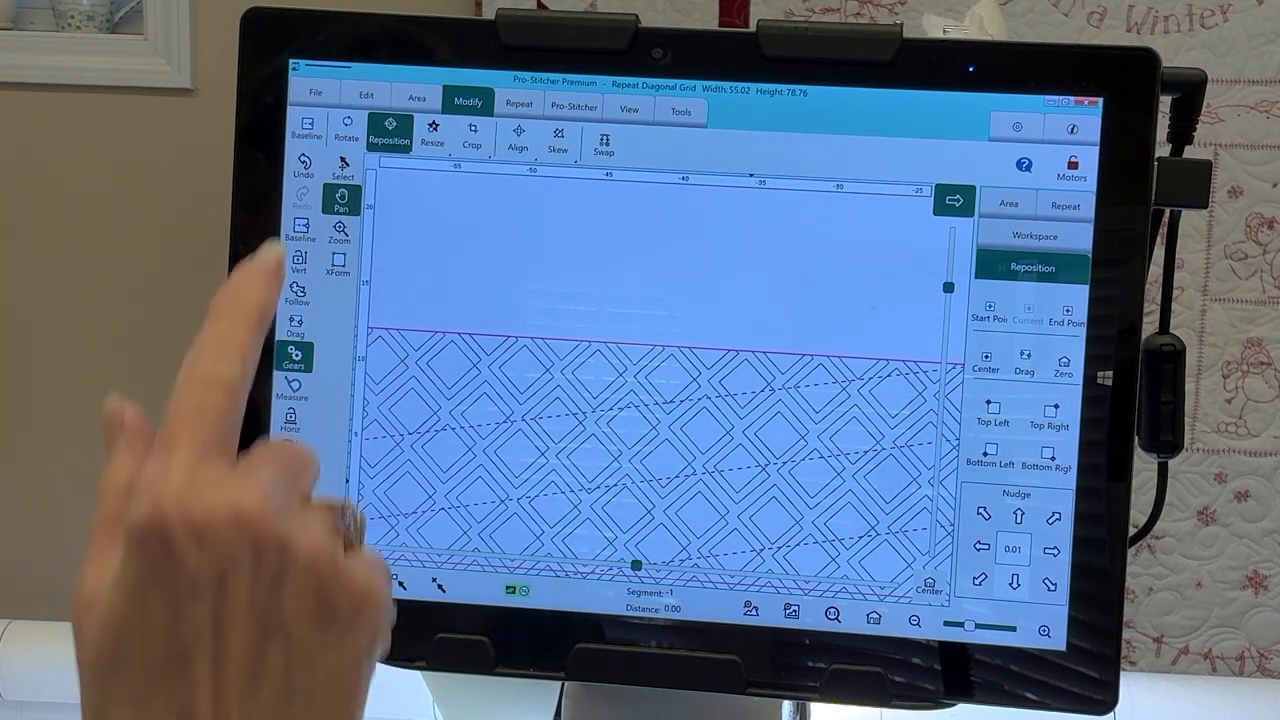
left_click(1012, 580)
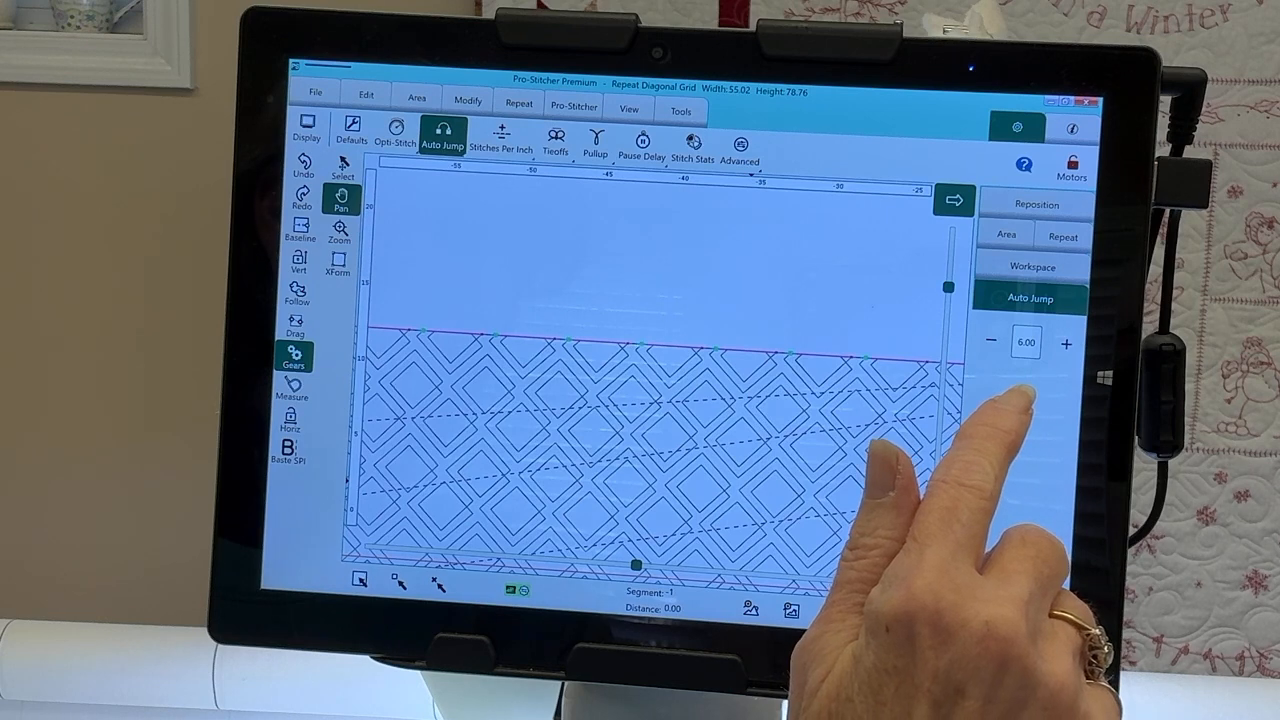
Step: Clear the auto jump distance and re-enter it as 6.00
left_click(1024, 342)
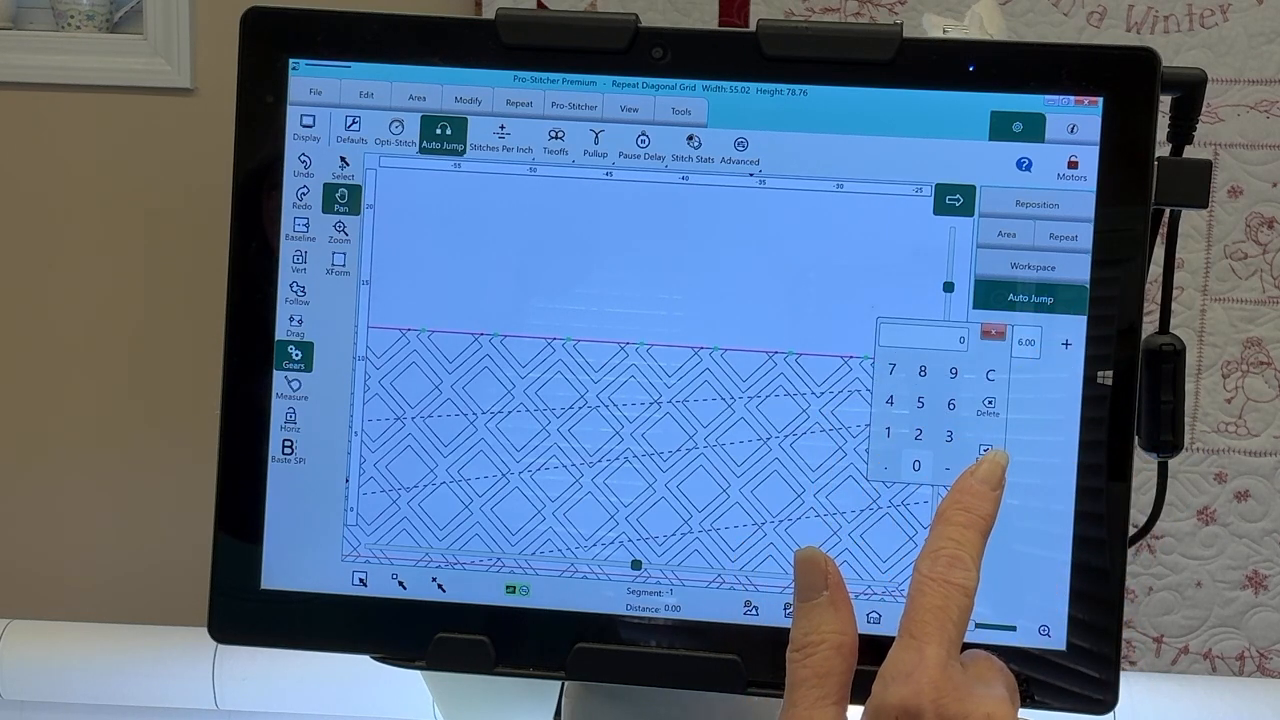
left_click(986, 452)
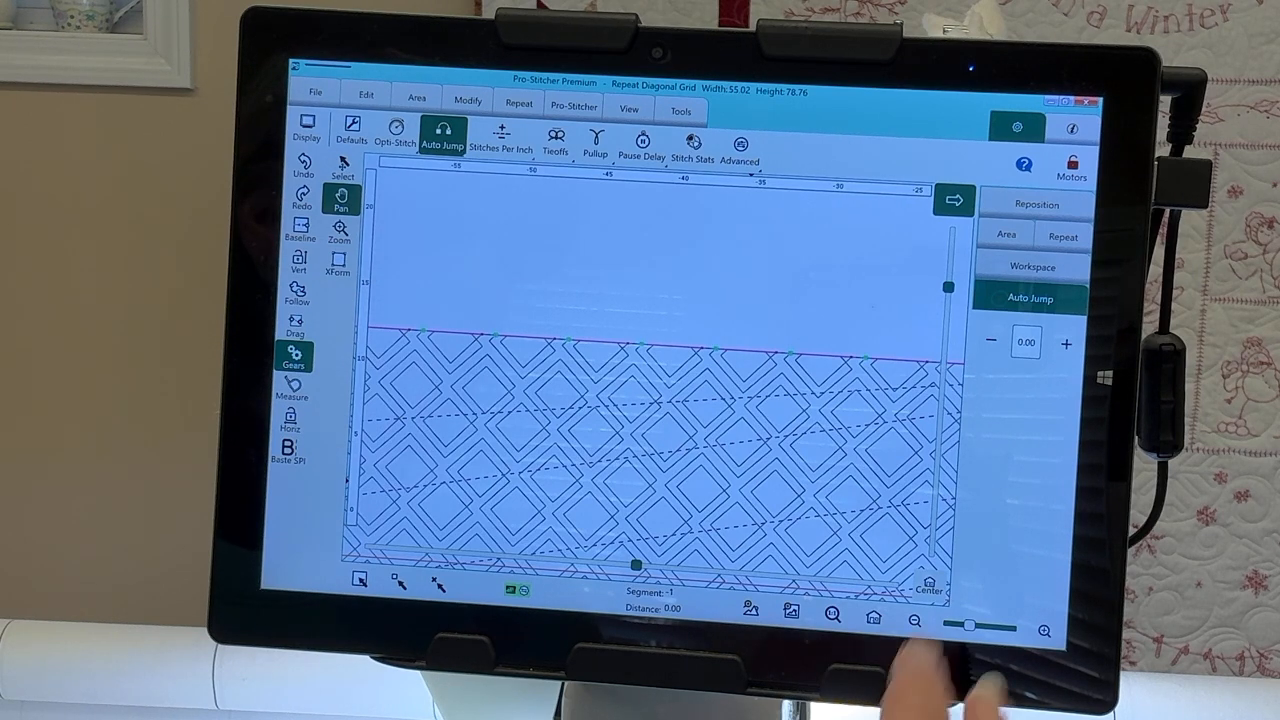
left_click(1024, 342)
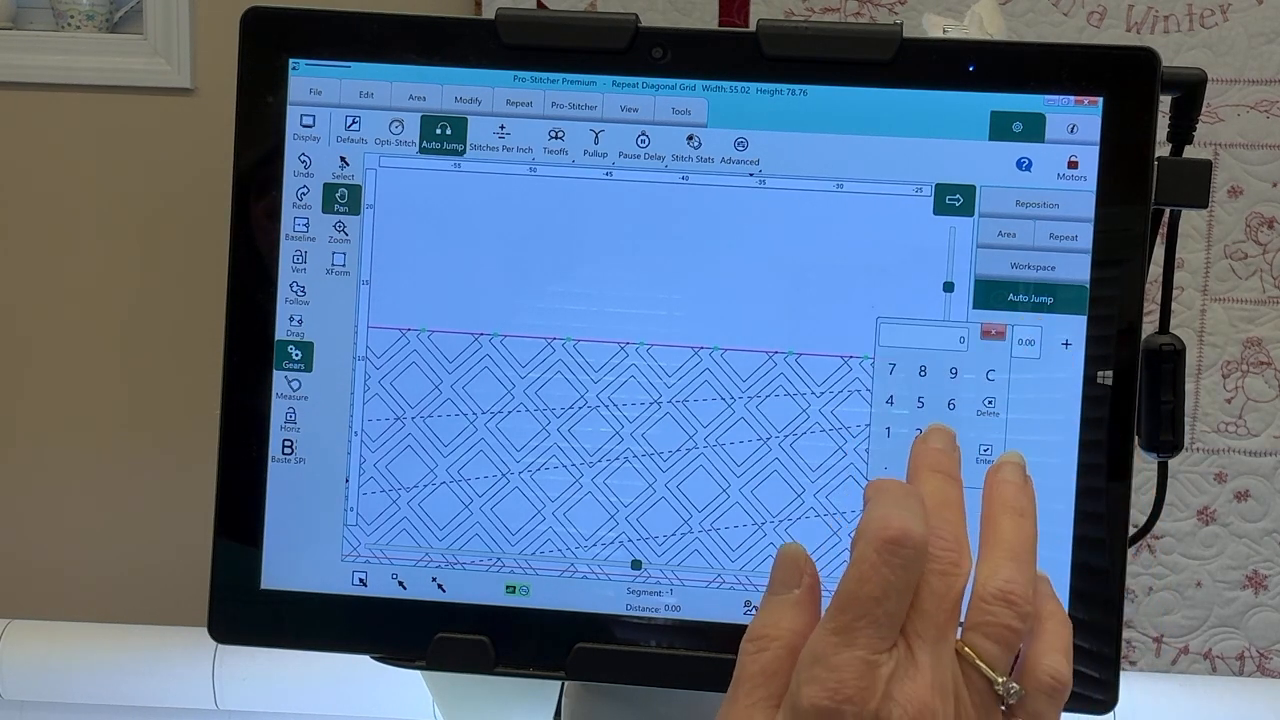
left_click(984, 450)
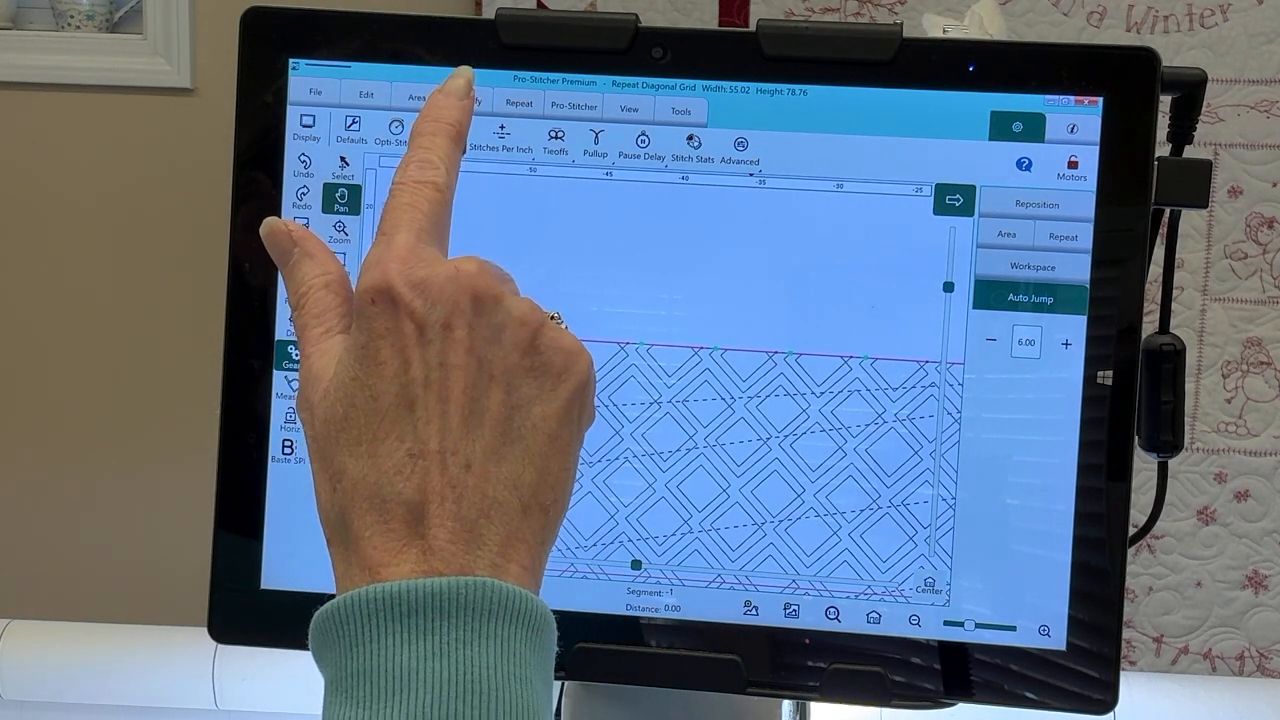
Step: Show the Repeat Basic settings, currently at 11 repeats
left_click(468, 100)
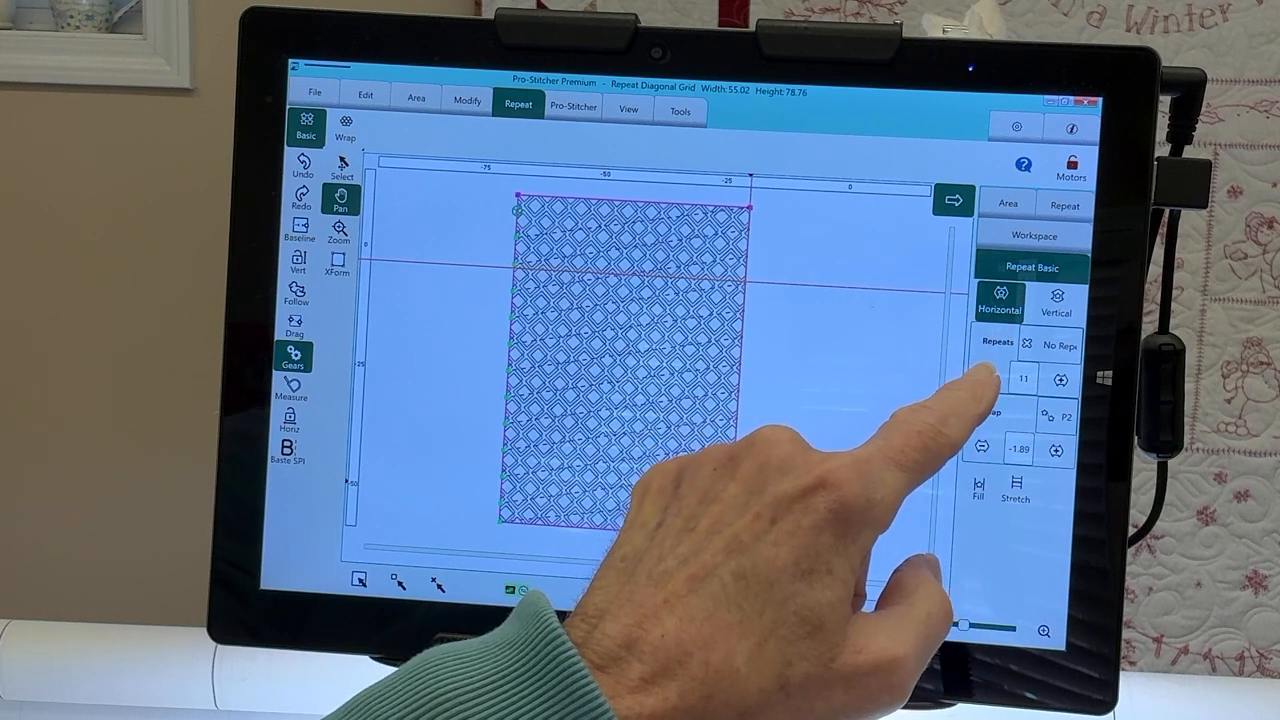
Step: Baseline the repeats into one 48.00 by 68.00 pattern and go to the file options
left_click(1056, 304)
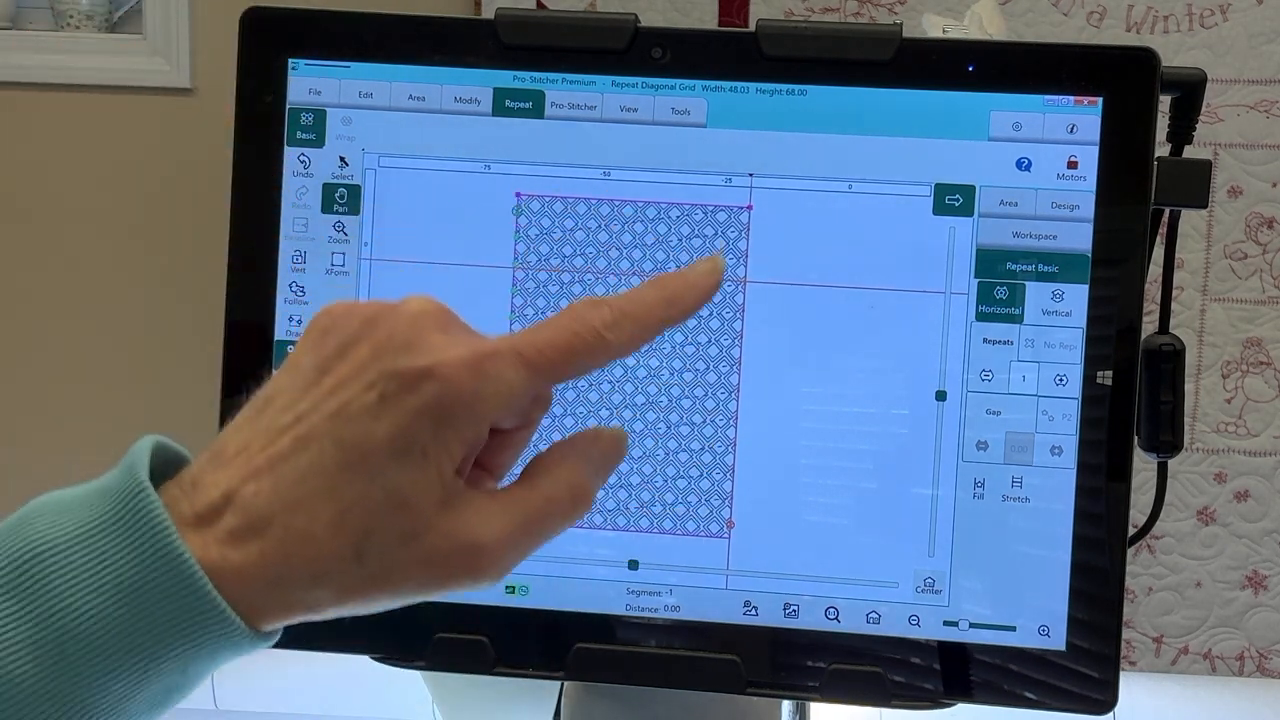
left_click(316, 94)
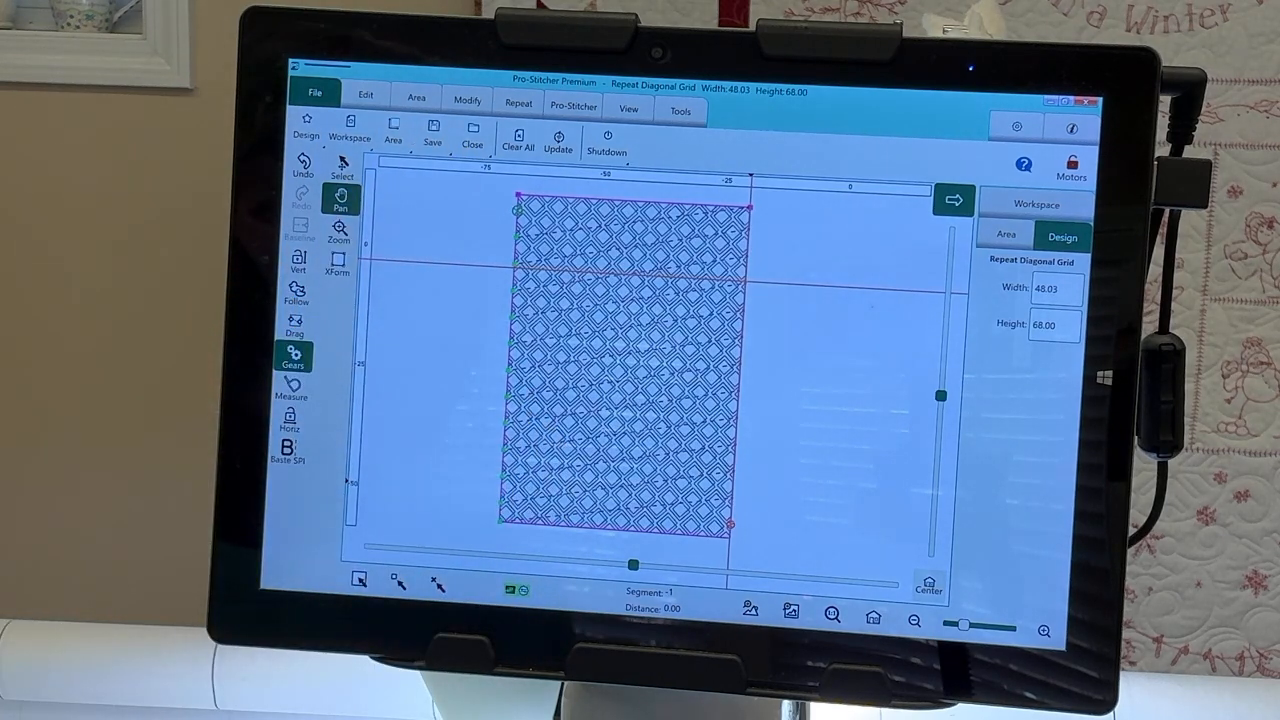
Step: Bring up the Save File dialog showing the pattern named Repeat Diagonal Grid
left_click(432, 136)
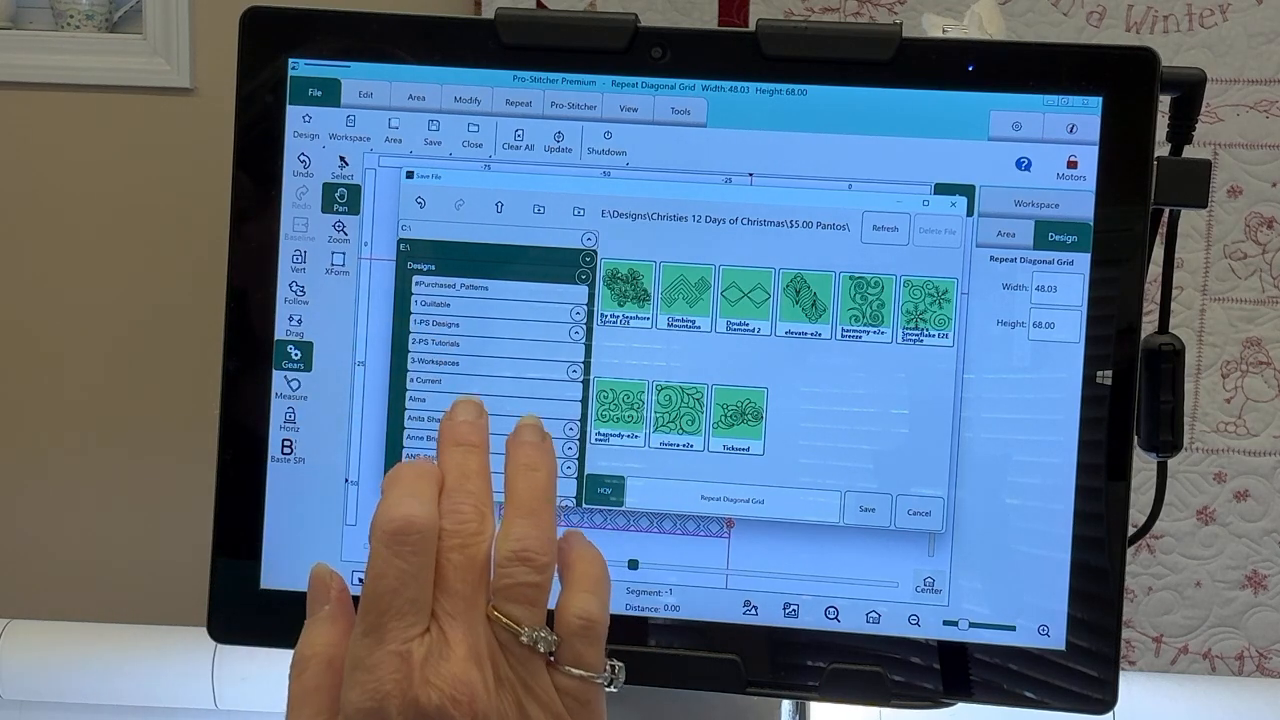
Step: Save Repeat Diagonal Grid into the Current designs folder, overwriting the existing file
left_click(428, 380)
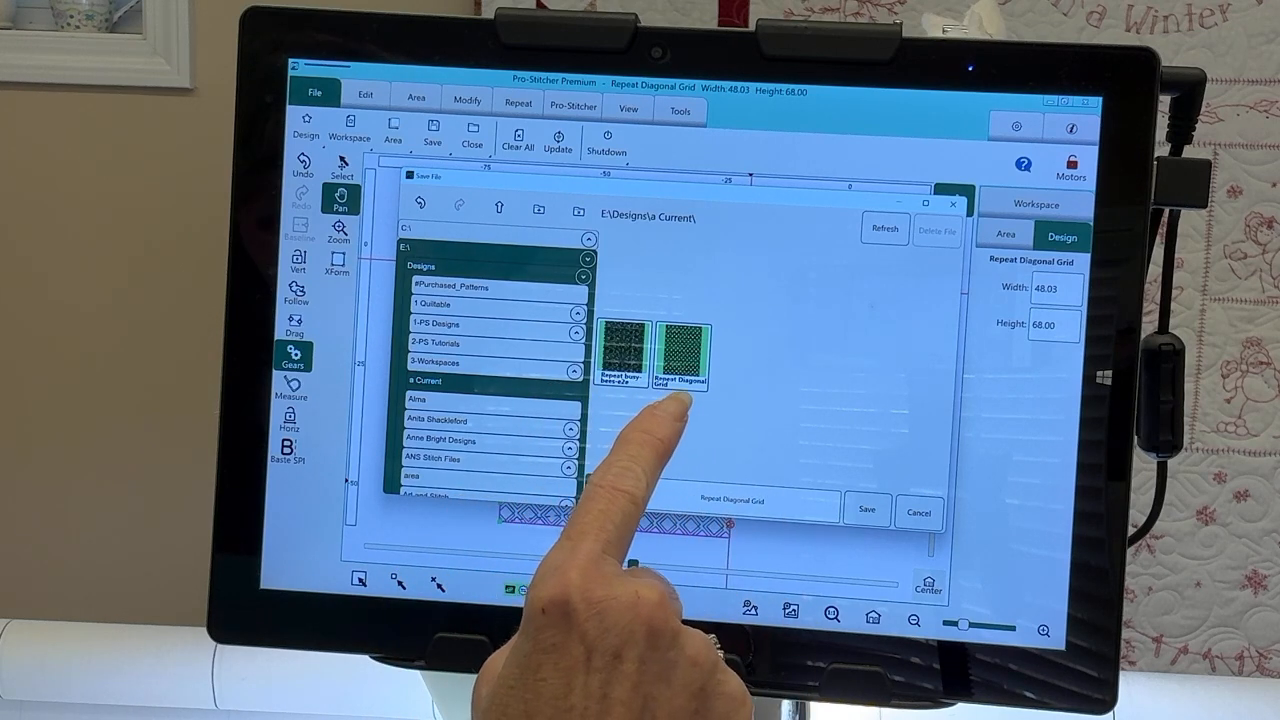
left_click(684, 356)
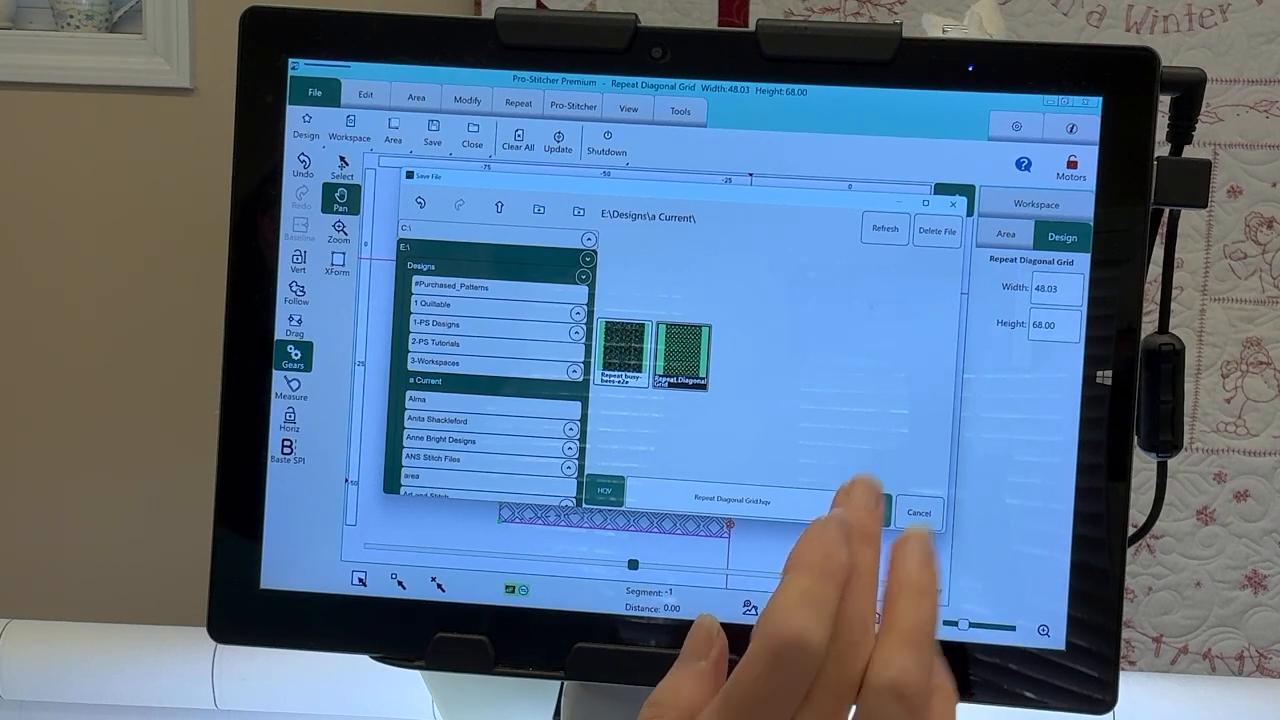
left_click(878, 512)
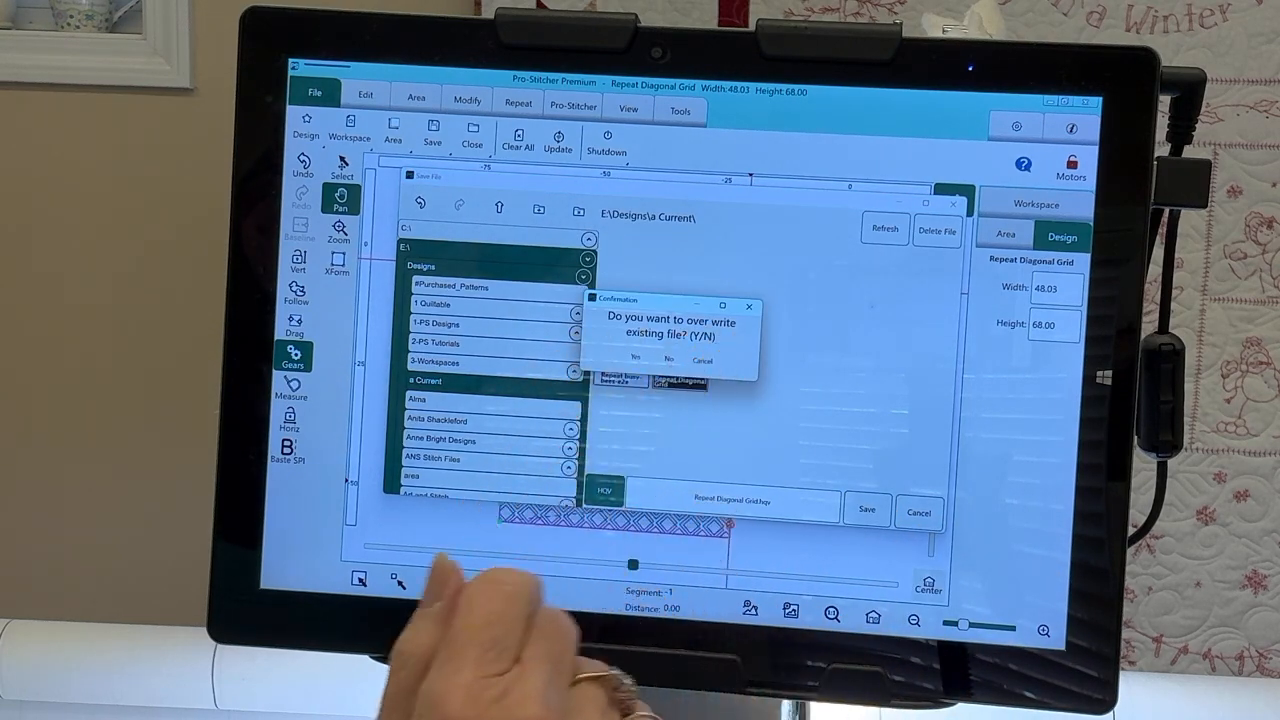
left_click(636, 360)
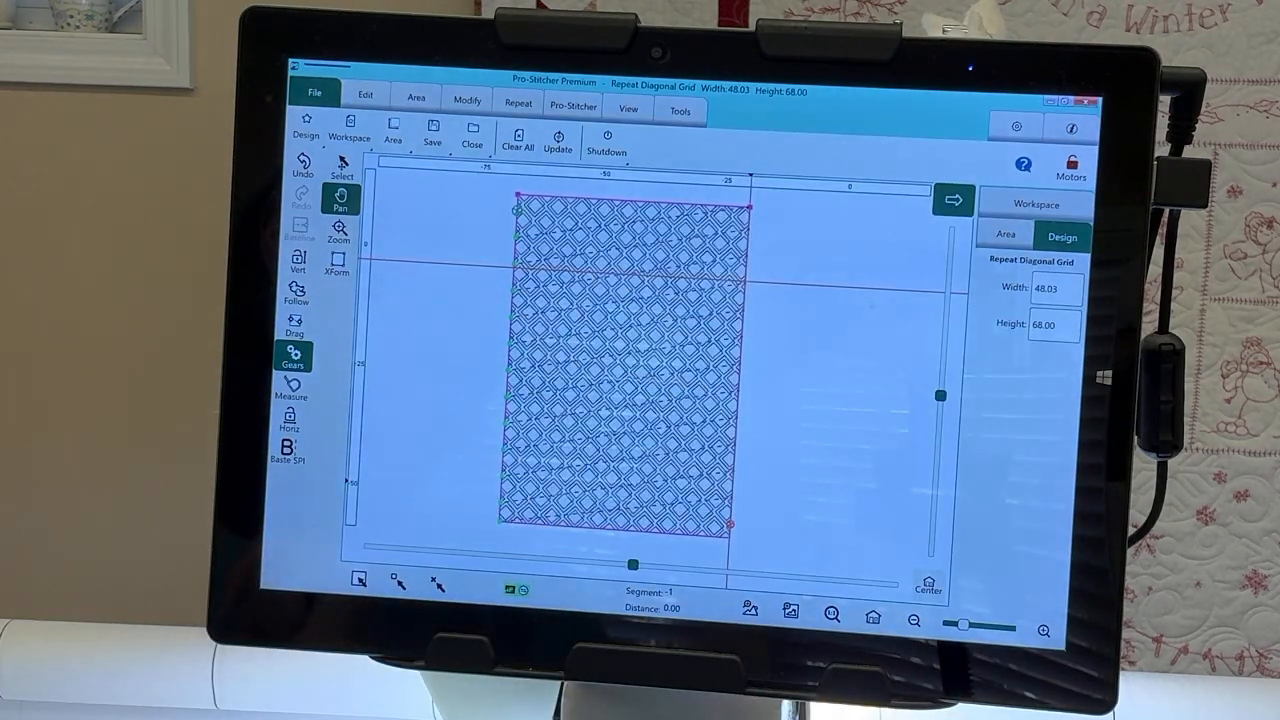